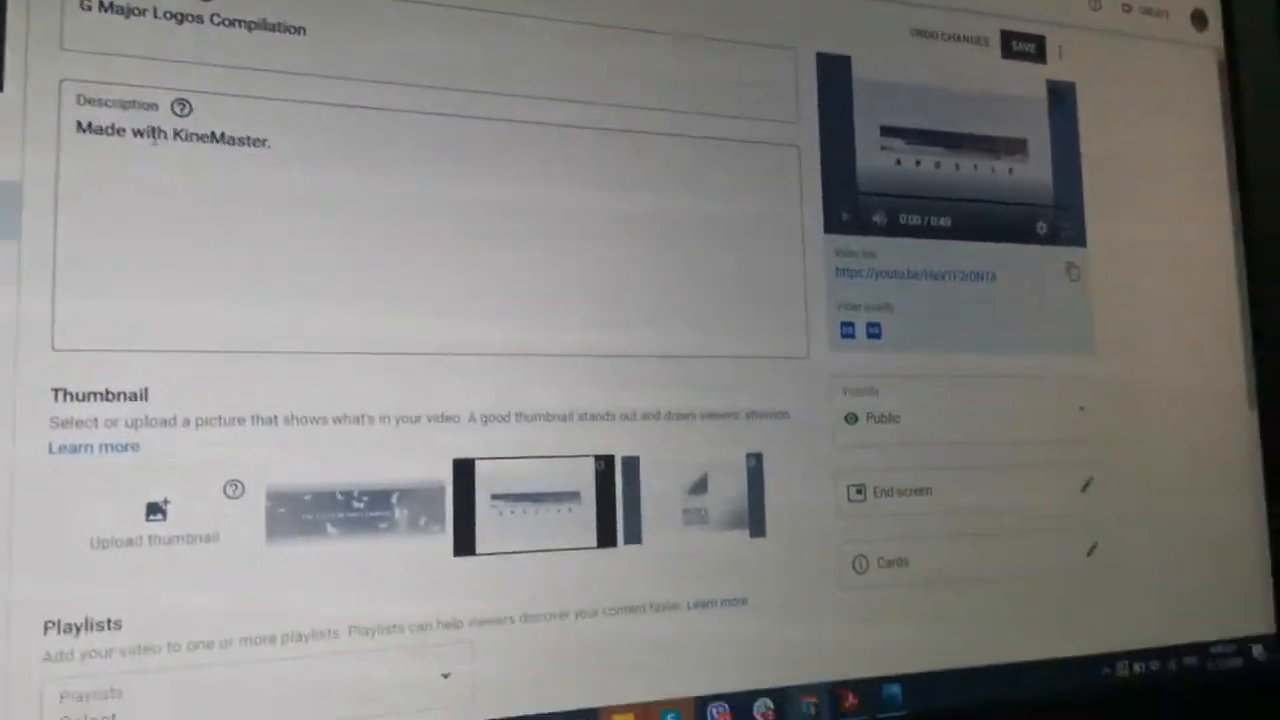
Start account verification from Upload thumbnail and enter the phone number for a text-message code
{"action": "scroll", "scroll_direction": "down", "scroll_amount": 3}
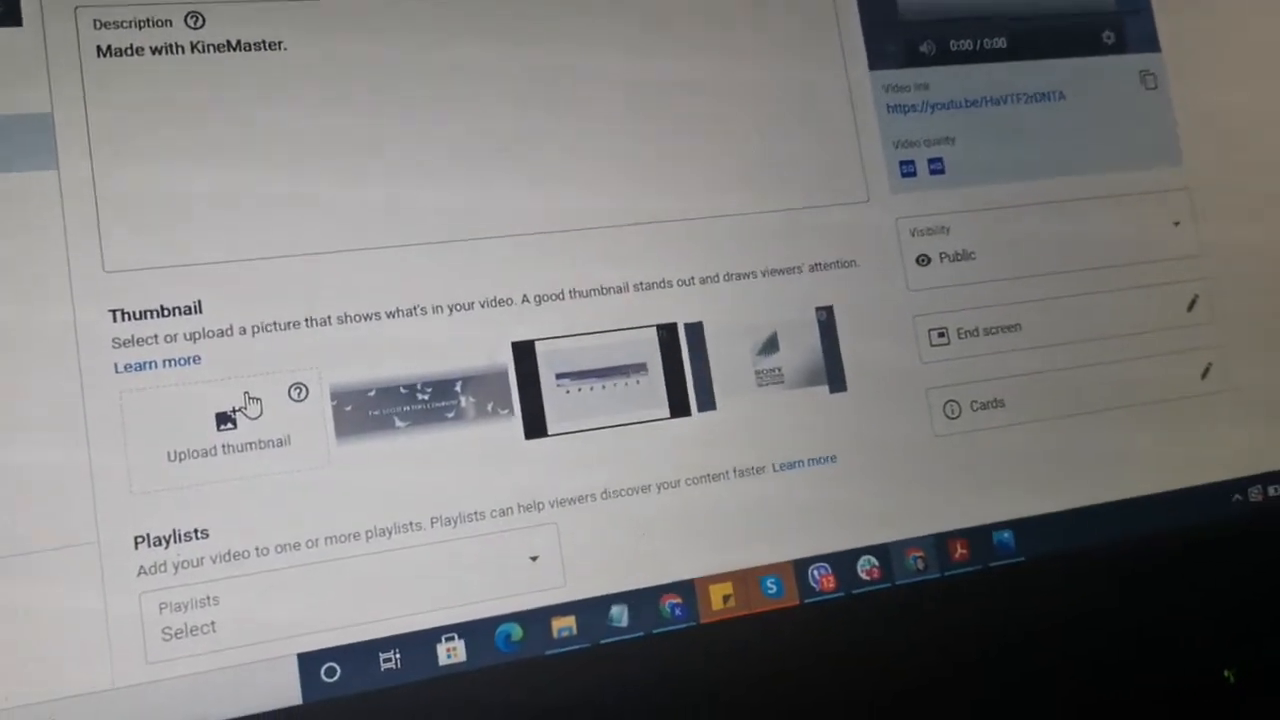
{"action": "left_click", "coordinate": [228, 420]}
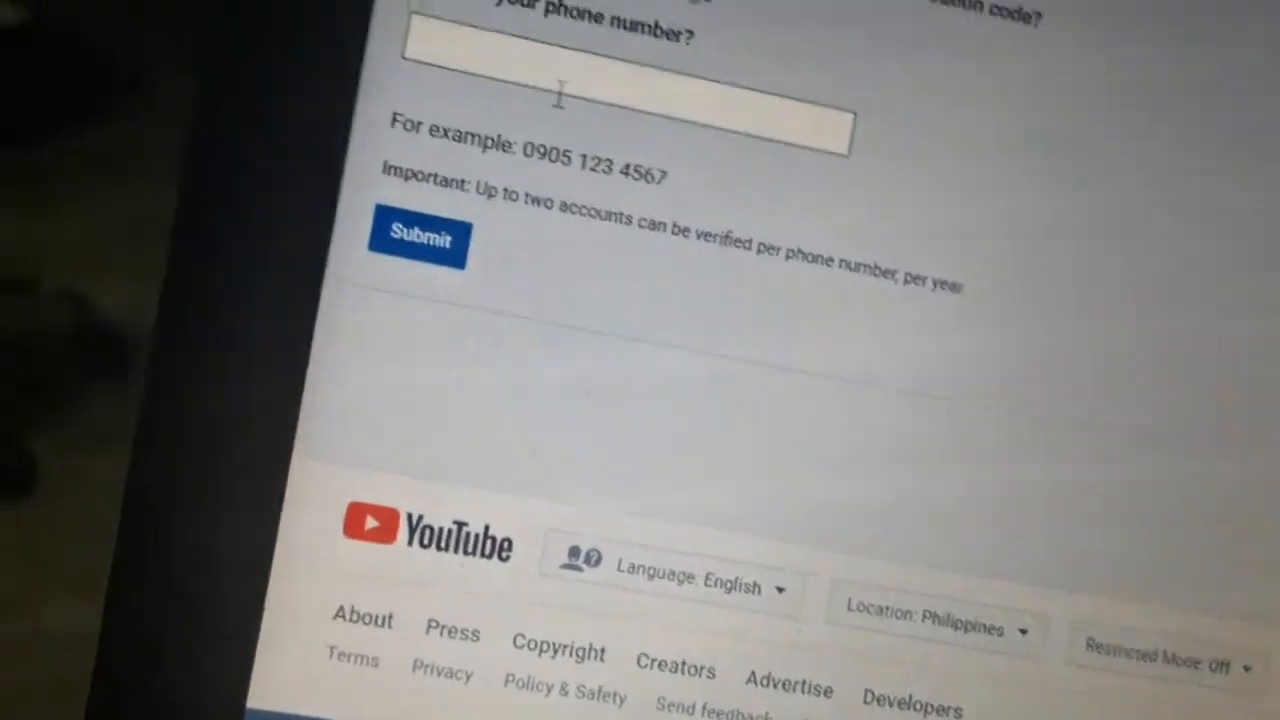
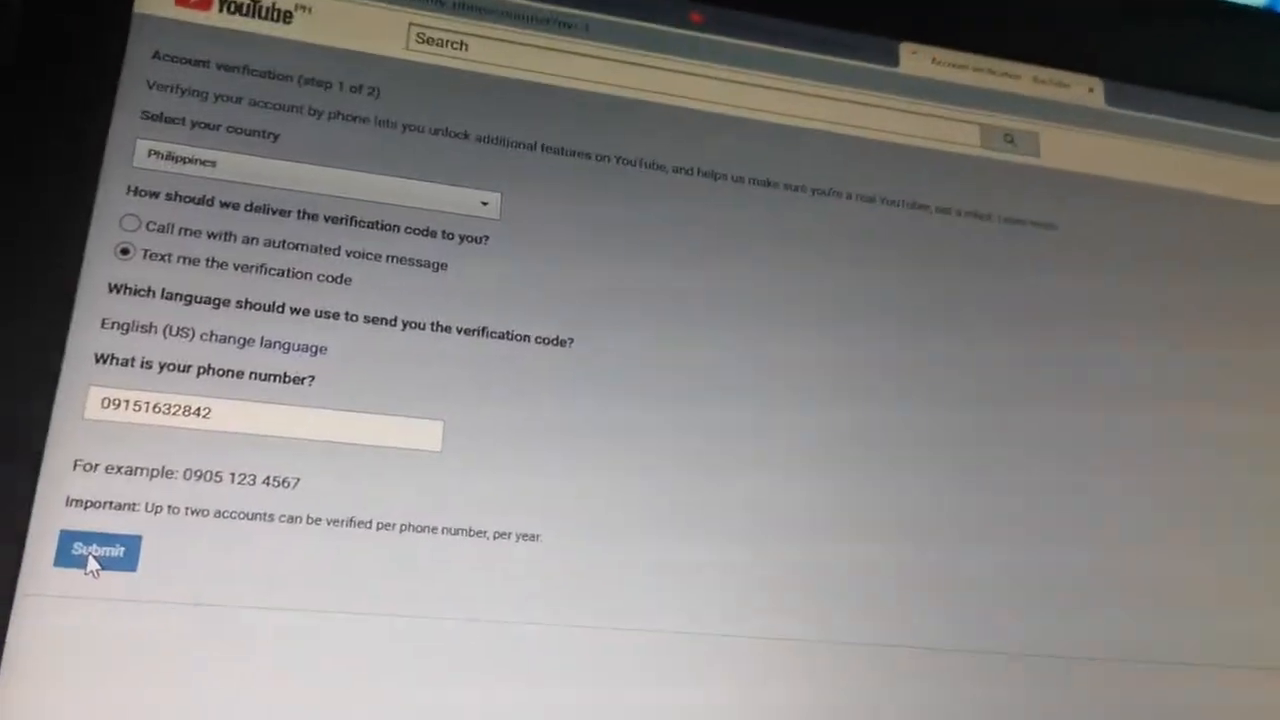
Submit the phone number, then the six-digit texted code to reach the Verified page
{"action": "left_click", "coordinate": [96, 552]}
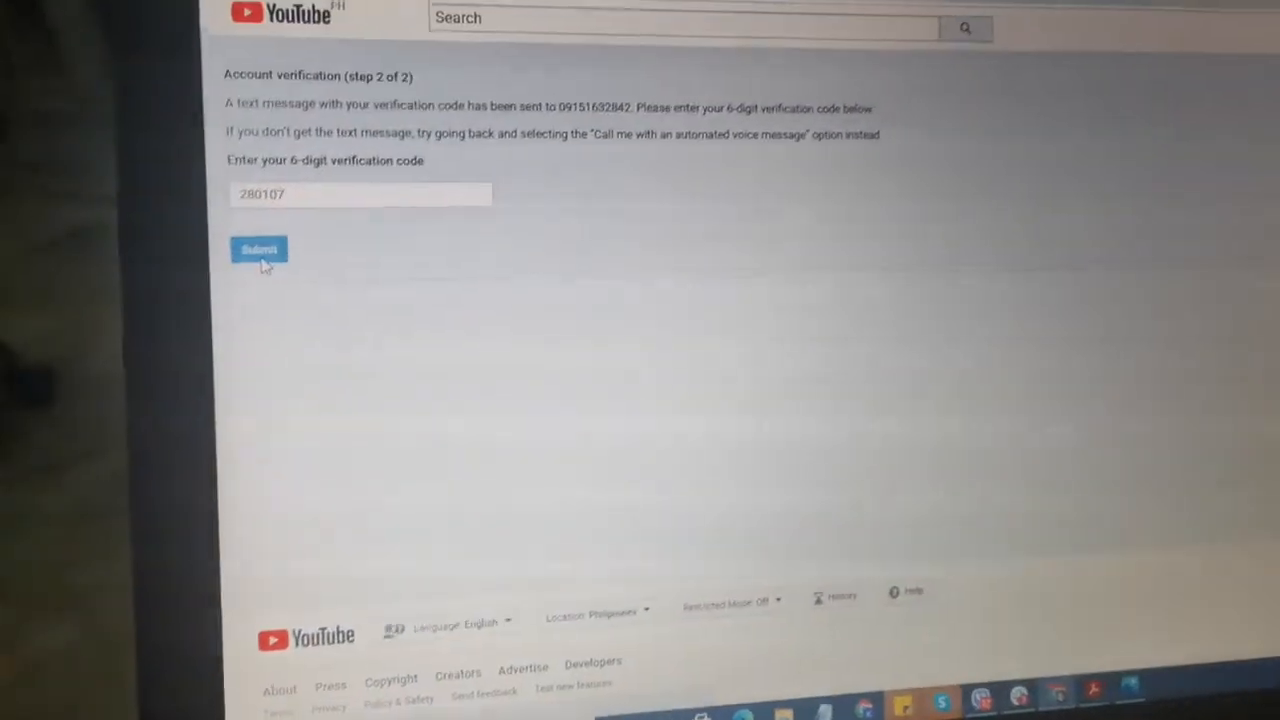
{"action": "left_click", "coordinate": [258, 248]}
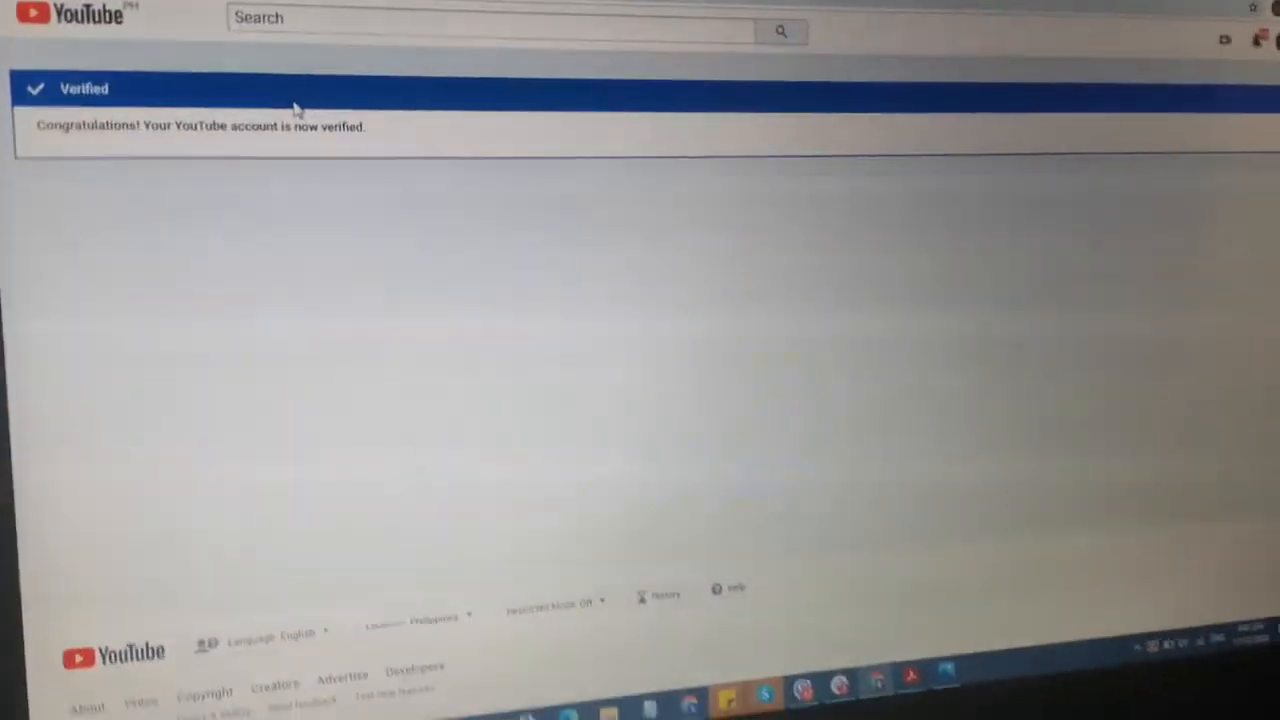